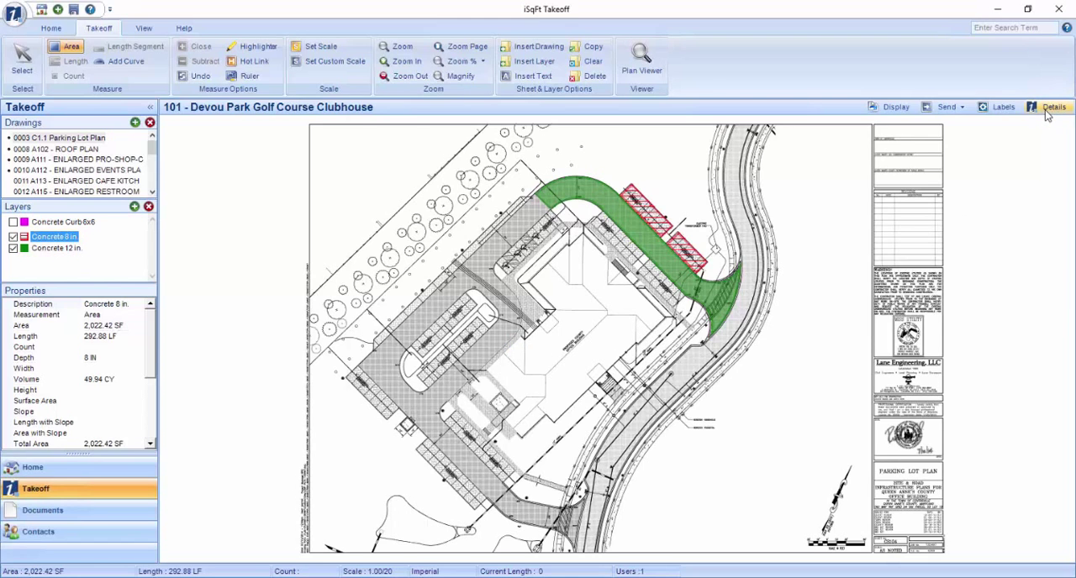
Set Estimating Template.xlsx as the takeoff's linked Excel workbook in the takeoff details.
click(1055, 107)
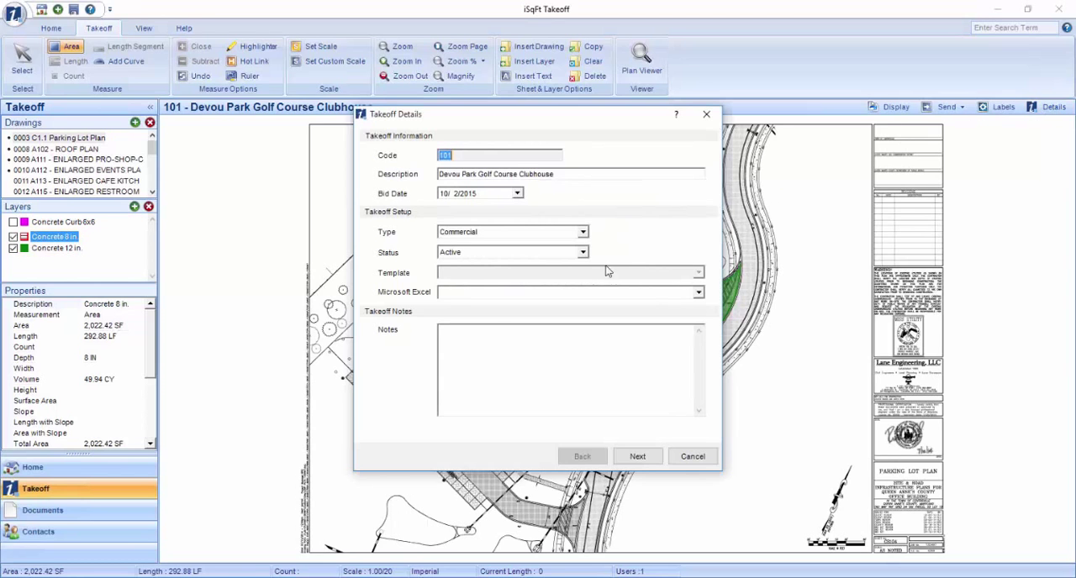
mouse_move(706, 303)
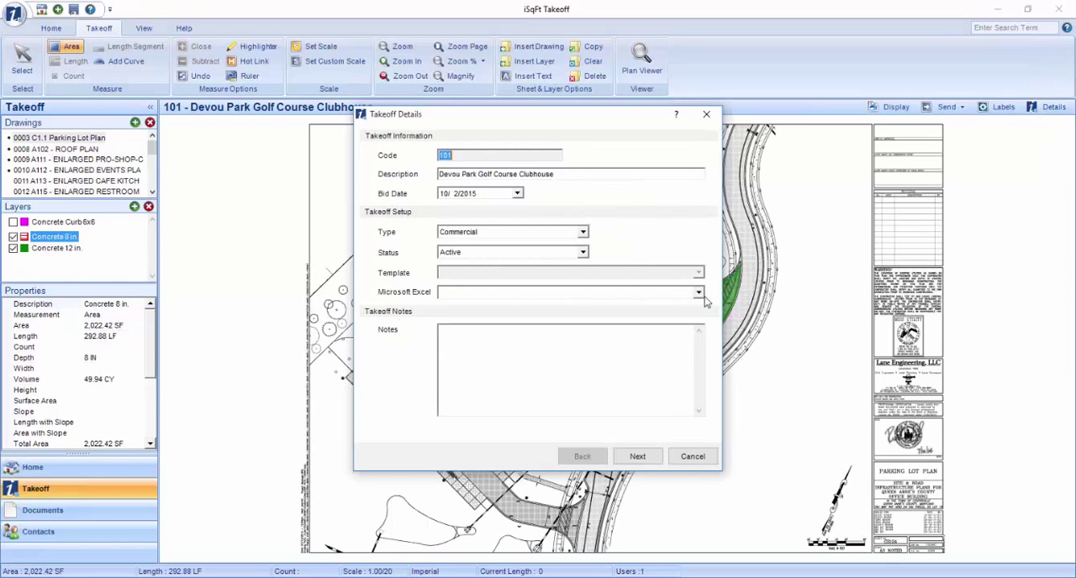
click(698, 292)
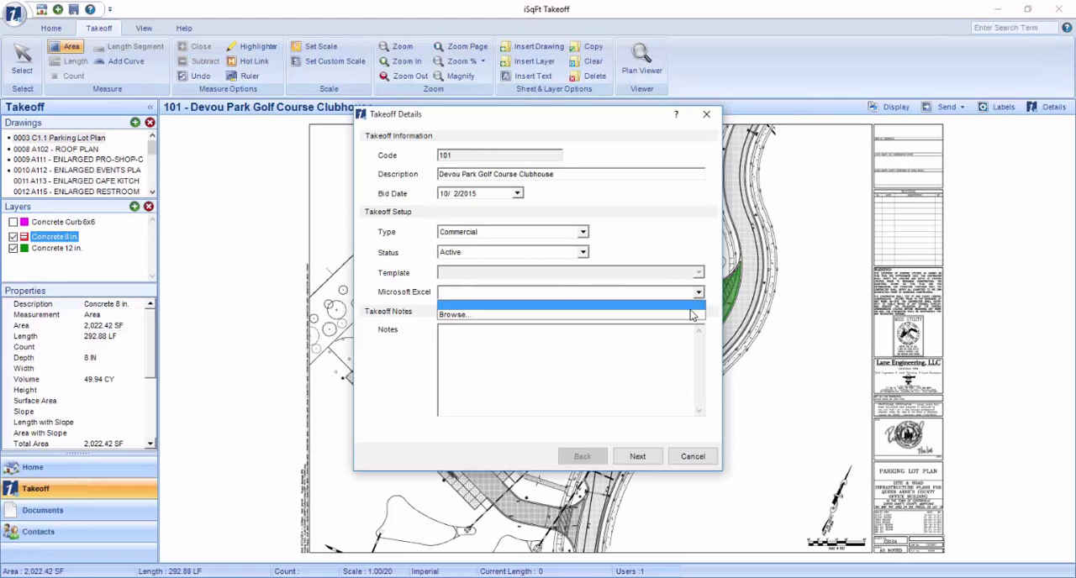
click(454, 315)
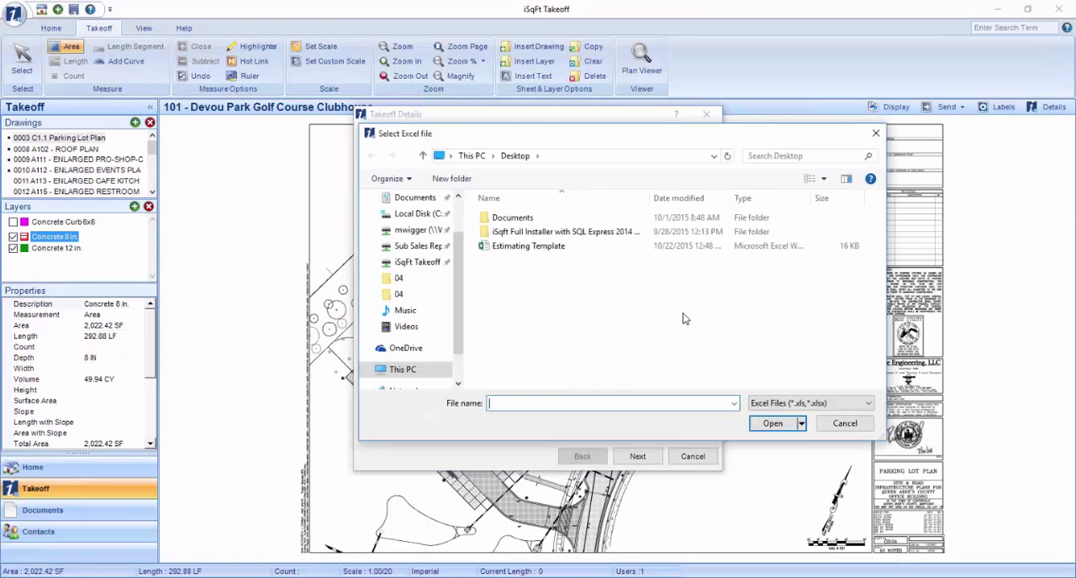
mouse_move(530, 261)
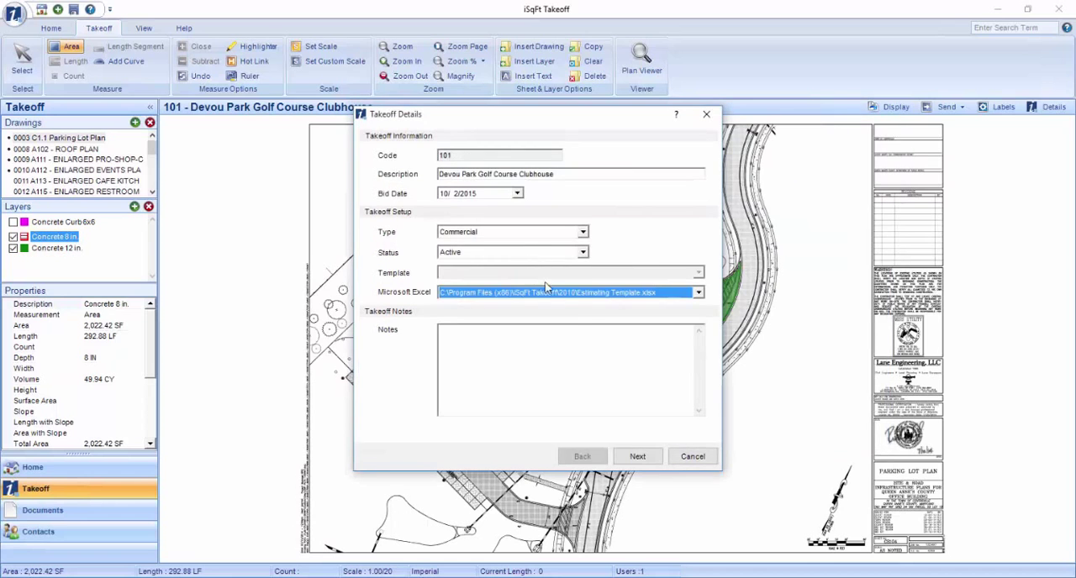
click(638, 457)
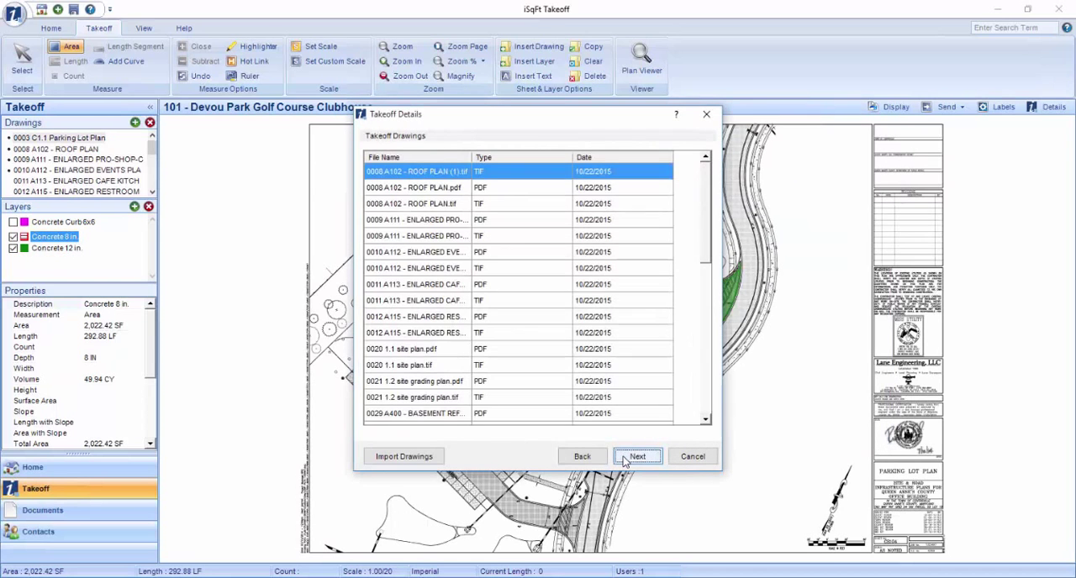
click(636, 458)
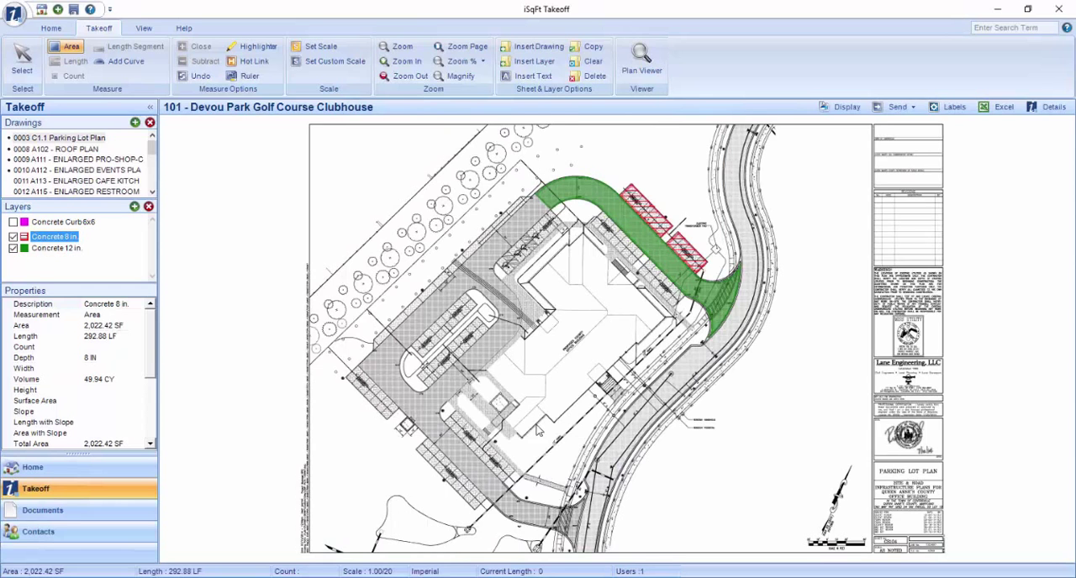
mouse_move(289, 318)
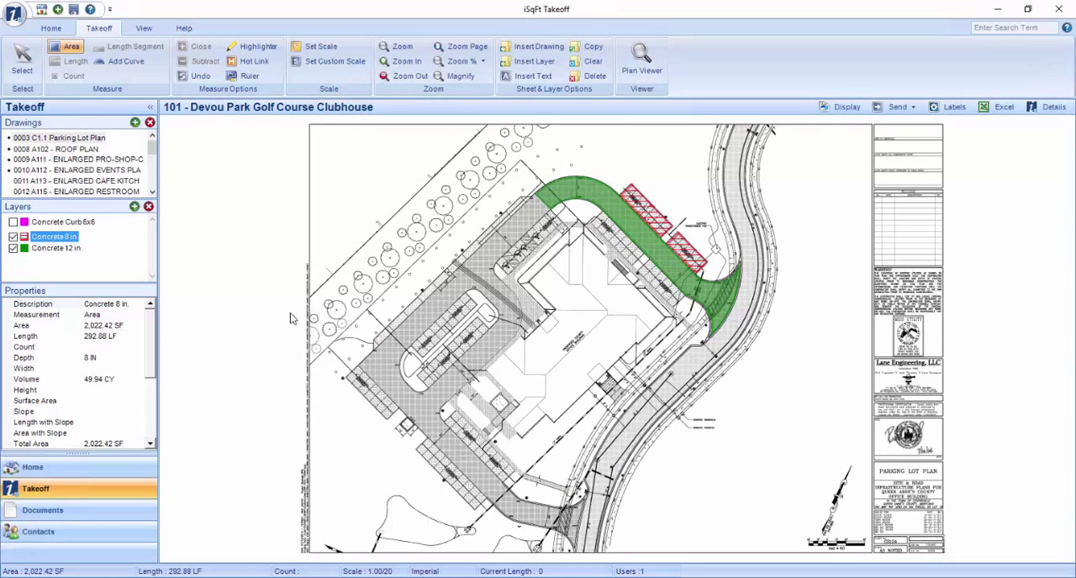
mouse_move(153, 158)
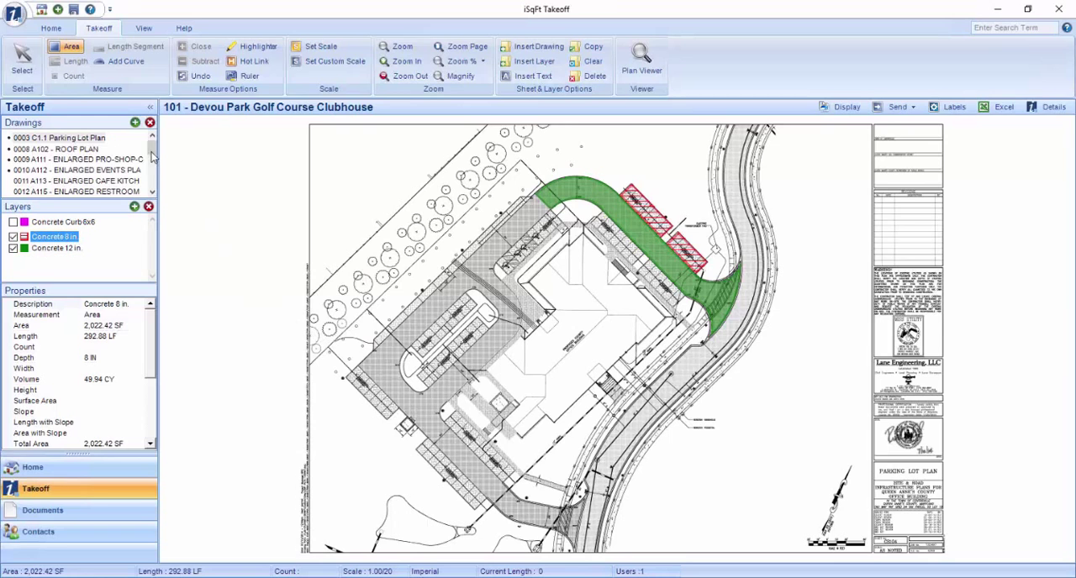
Show the Microsoft Excel property of the Acoustical Ceiling 2x2 layer on drawing 0031:A411.
scroll(down, 3)
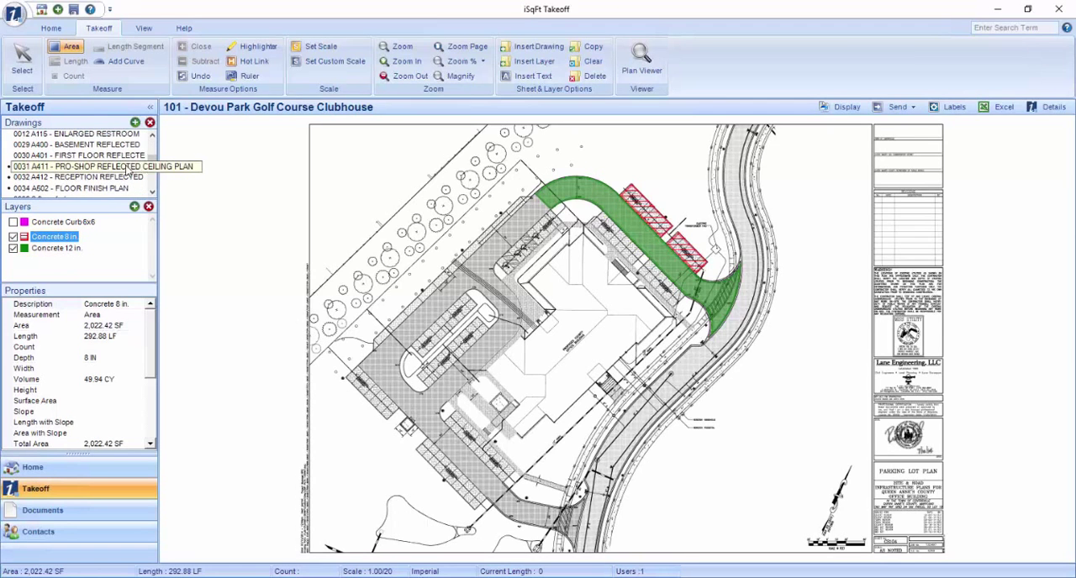
click(78, 165)
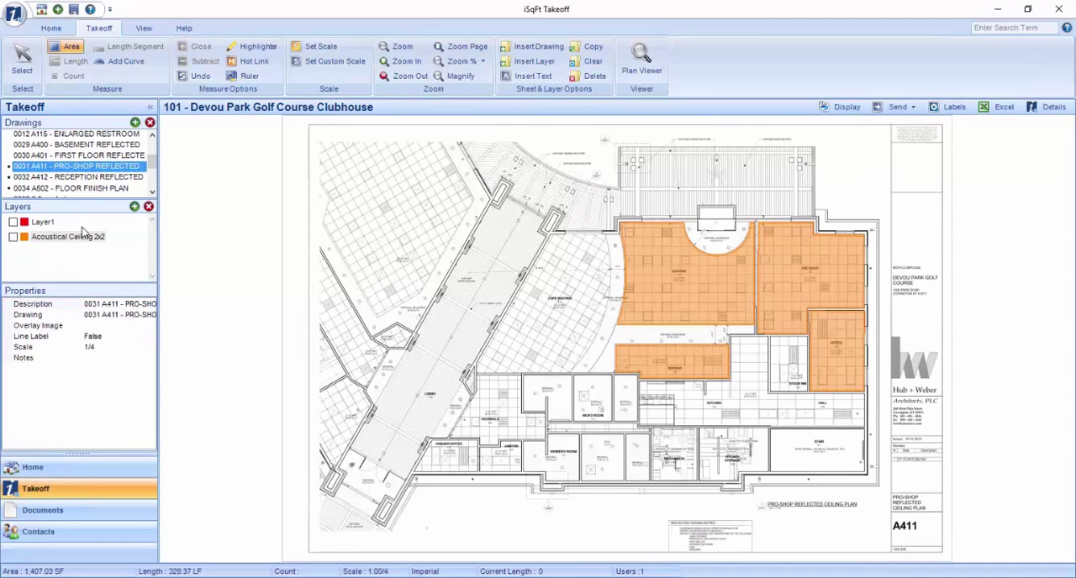
click(68, 235)
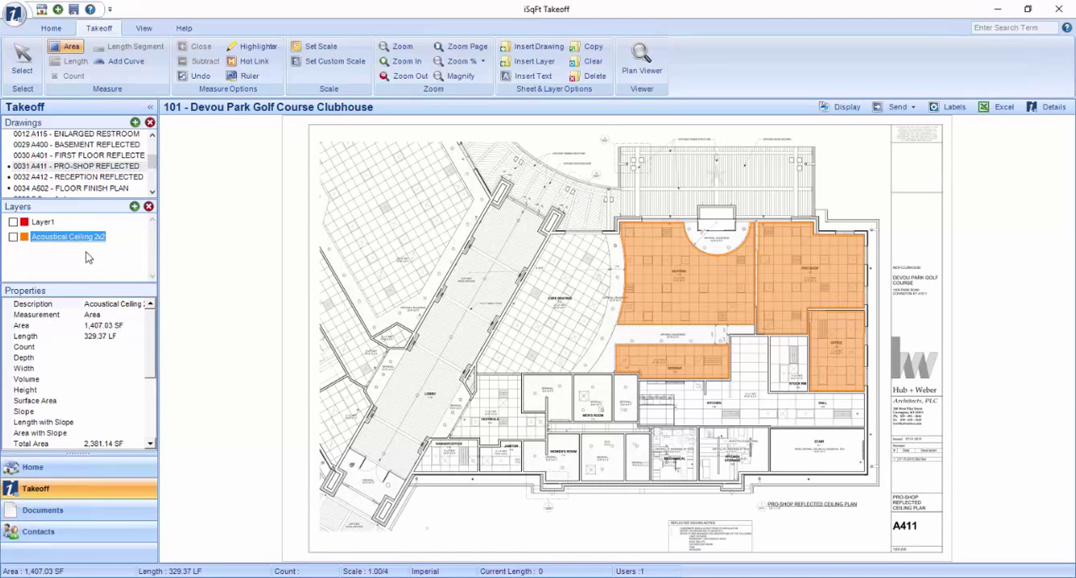
scroll(down, 3)
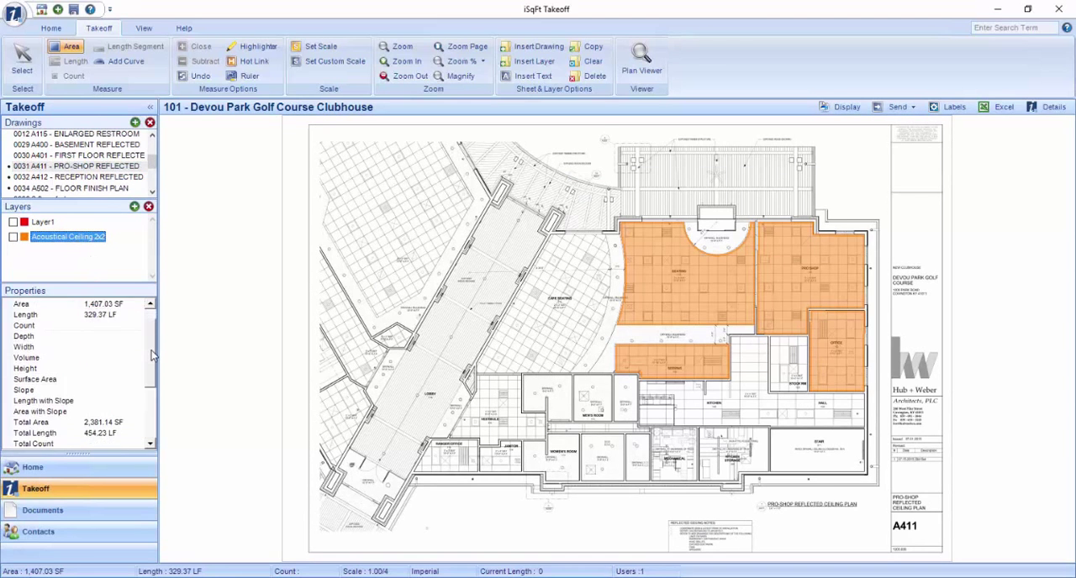
scroll(down, 3)
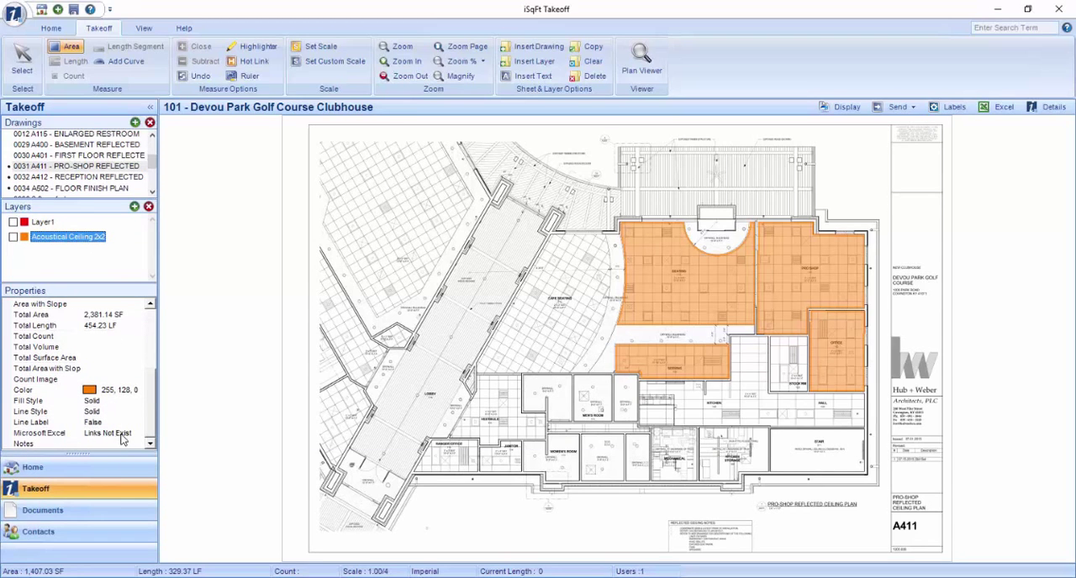
click(41, 434)
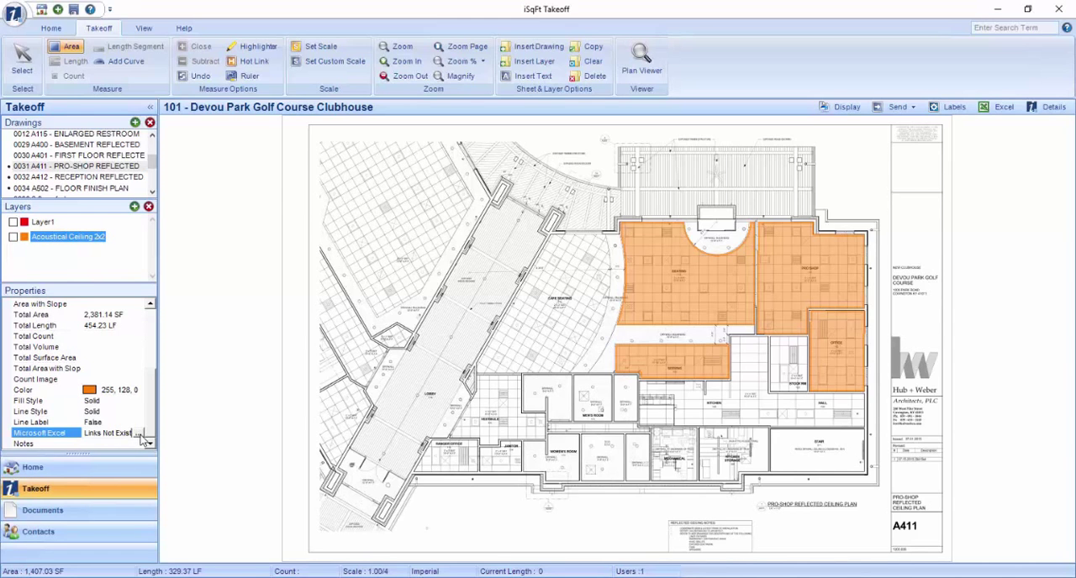
Assign the layer's Total Area to cell C21 on Sheet1 through the Excel links dialog.
click(140, 432)
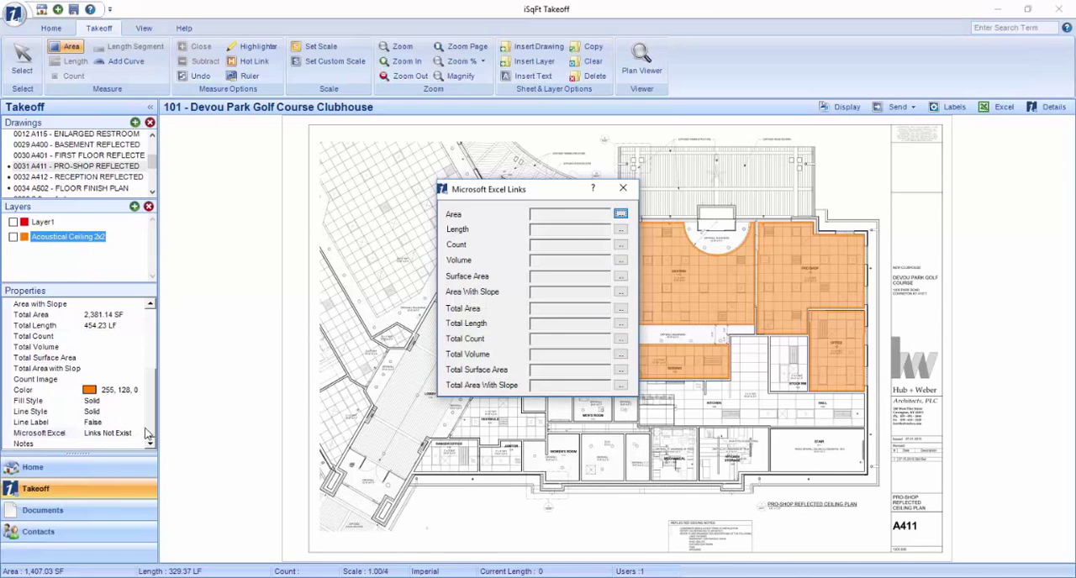
mouse_move(491, 235)
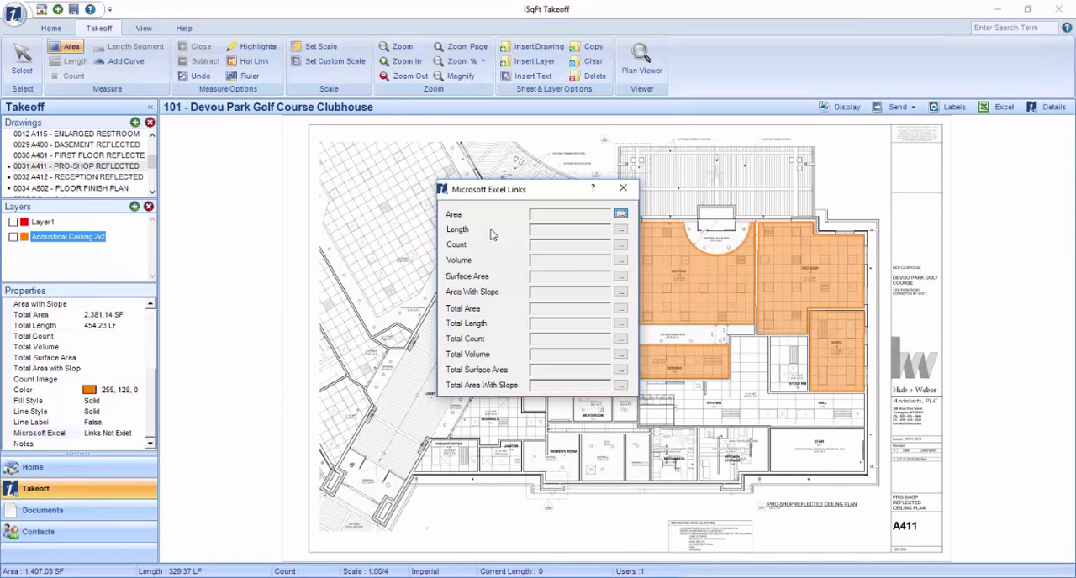
mouse_move(538, 296)
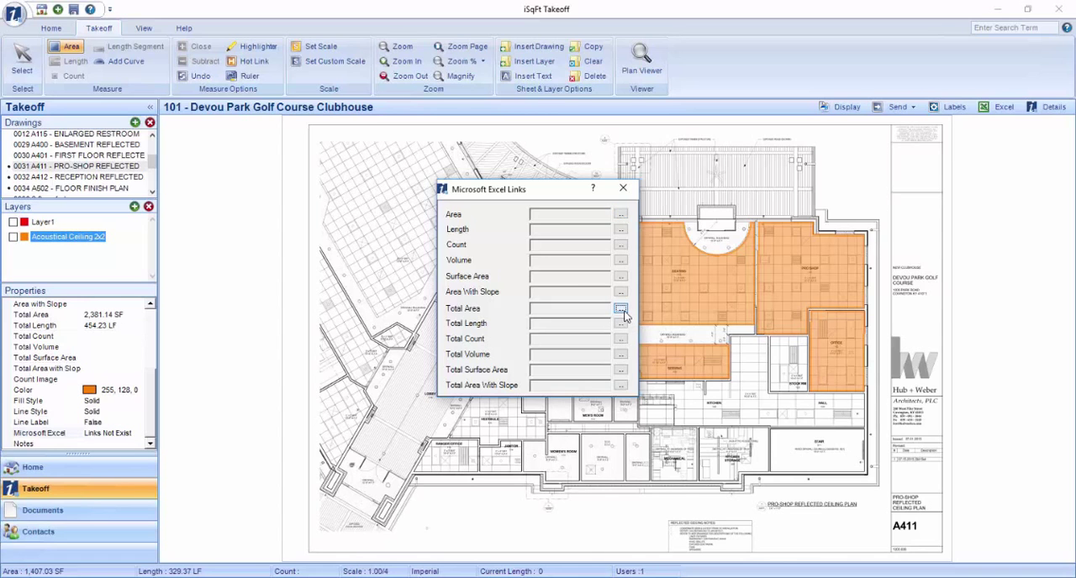
click(620, 308)
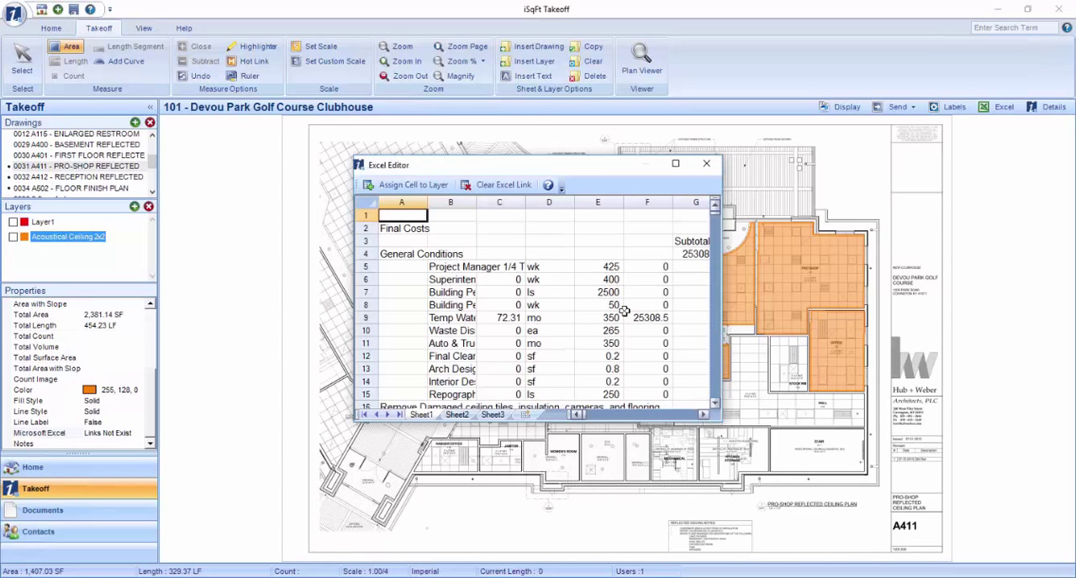
click(676, 165)
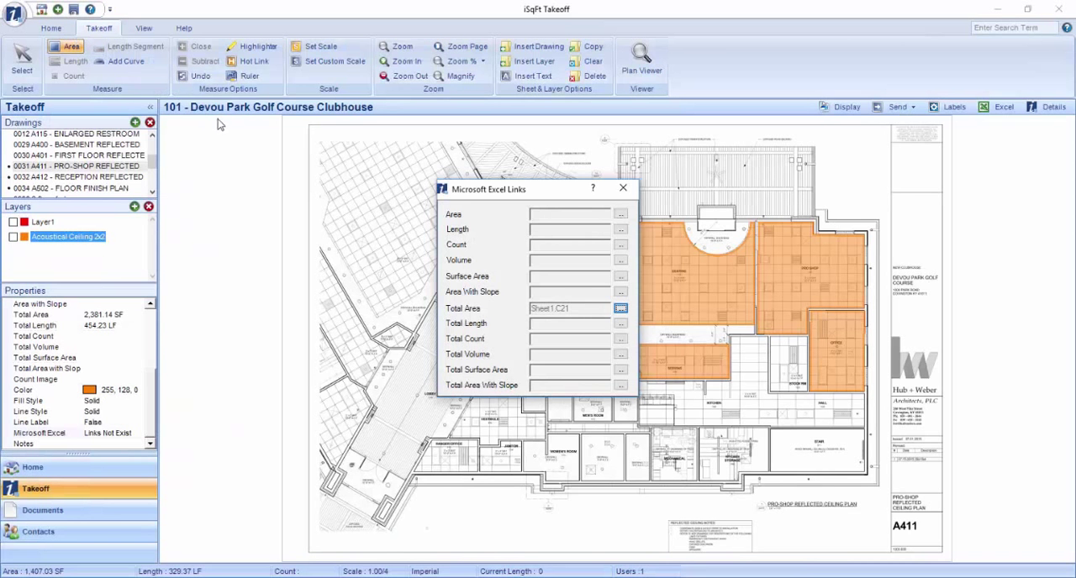
click(622, 188)
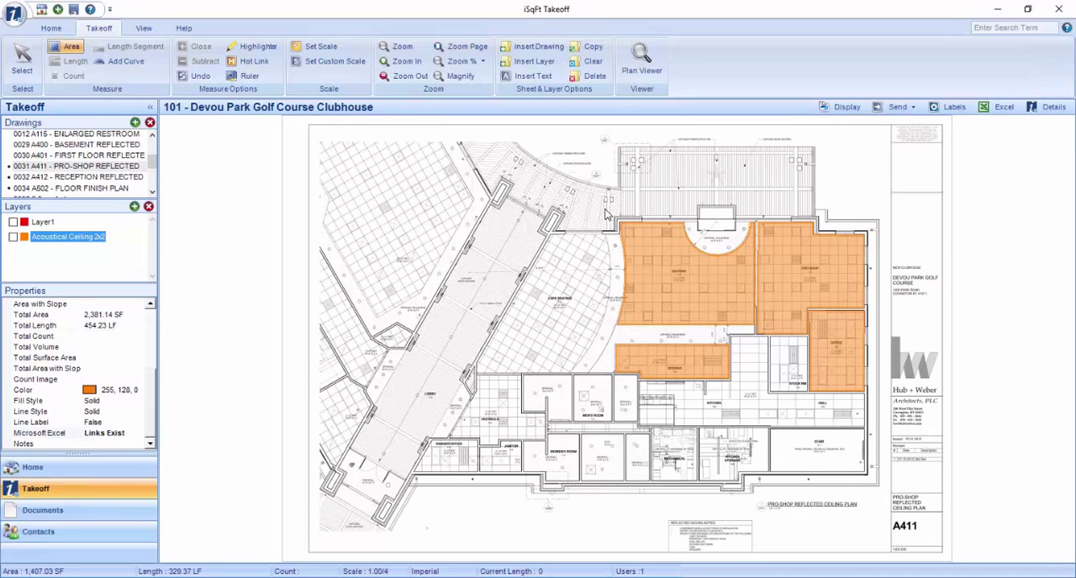
mouse_move(471, 185)
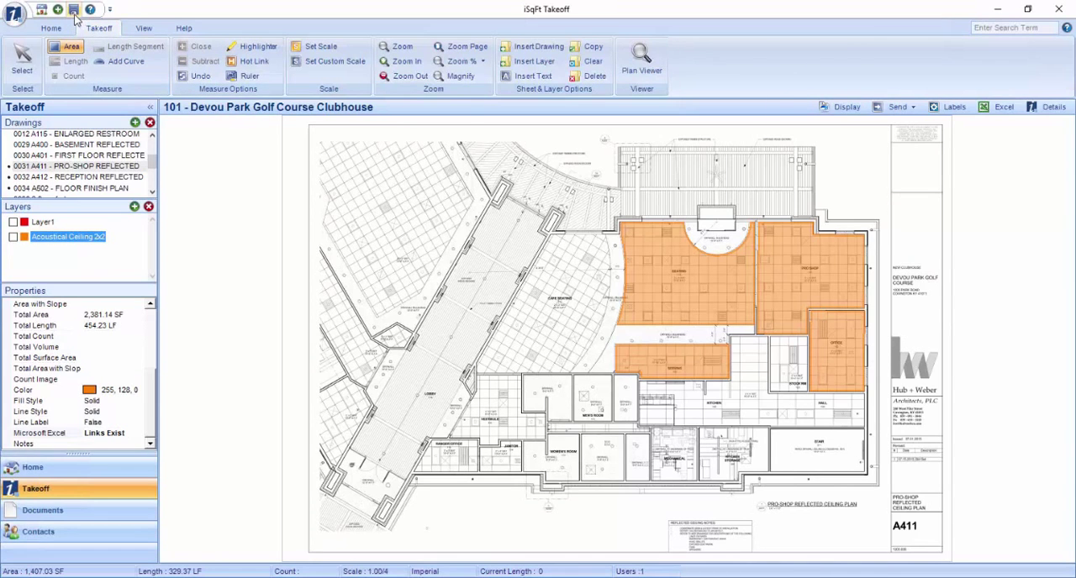
Save the takeoff data files and acknowledge the confirmation.
click(74, 10)
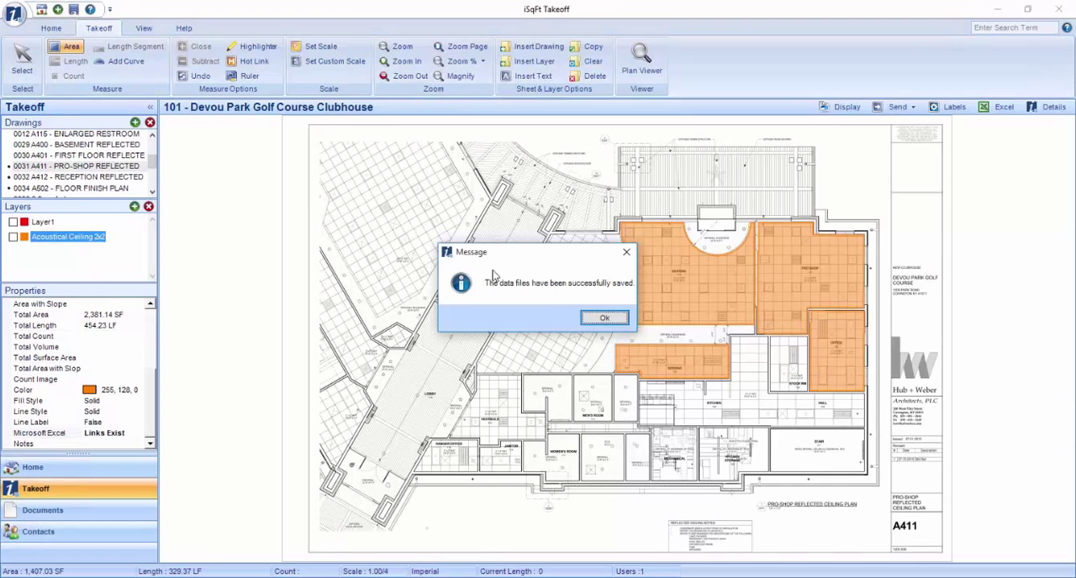
click(604, 318)
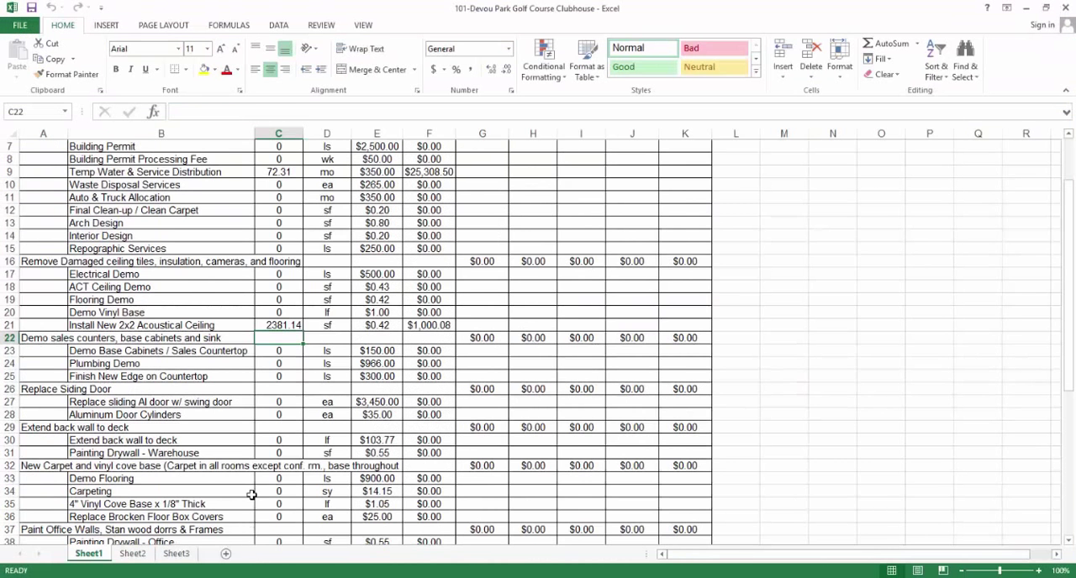
Verify cell C21 holds the linked acoustical ceiling quantity 2381.14.
click(279, 326)
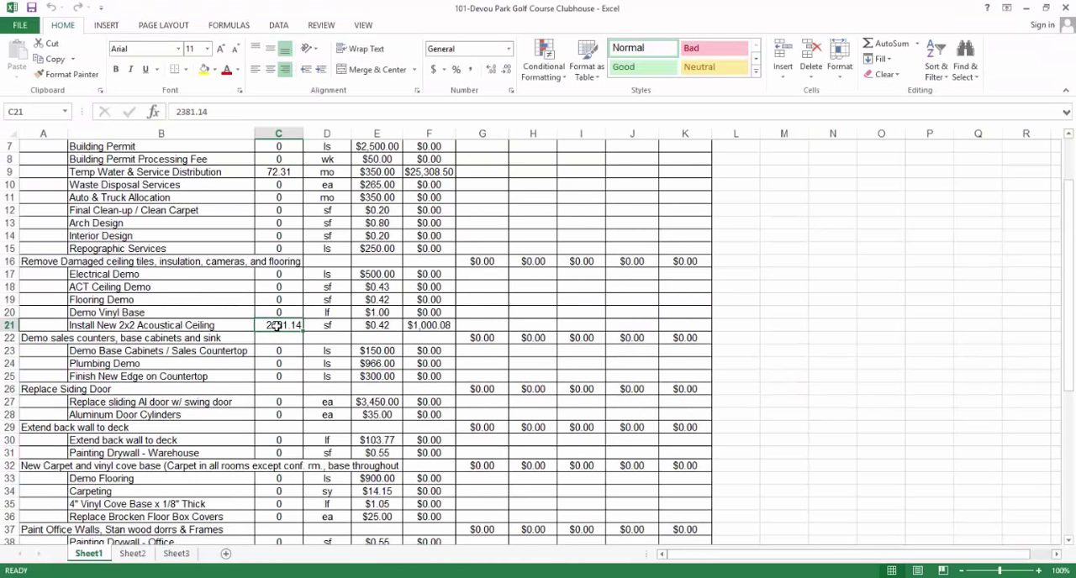